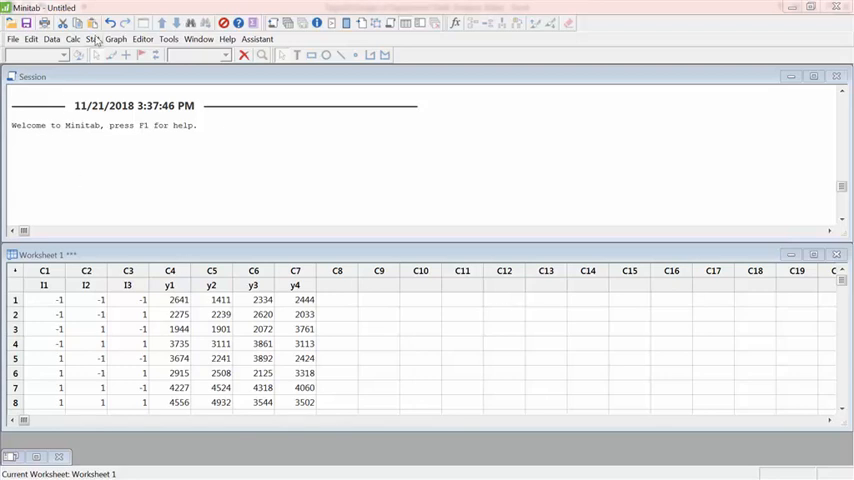
- Scroll the tire-life worksheet and switch to the Excel Taguchi calculations workbook
{"action": "scroll", "scroll_direction": "down", "scroll_amount": 3}
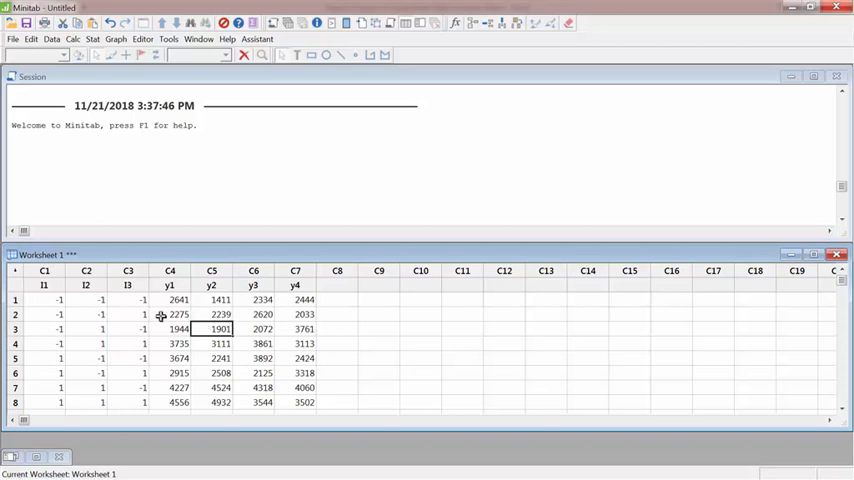
{"action": "left_click_drag", "start_coordinate": [44, 299], "coordinate": [128, 387]}
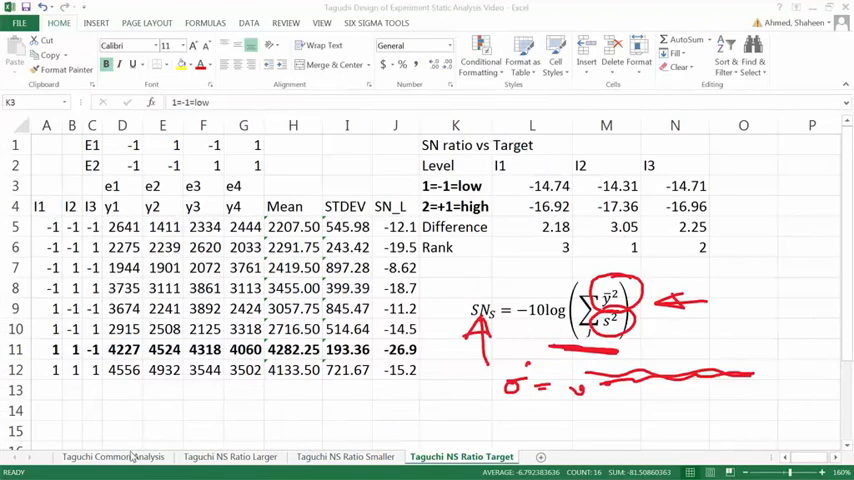
- Review the Taguchi Common Analysis sheet's tire factors and tire-life results, then return to Minitab
{"action": "left_click", "coordinate": [113, 457]}
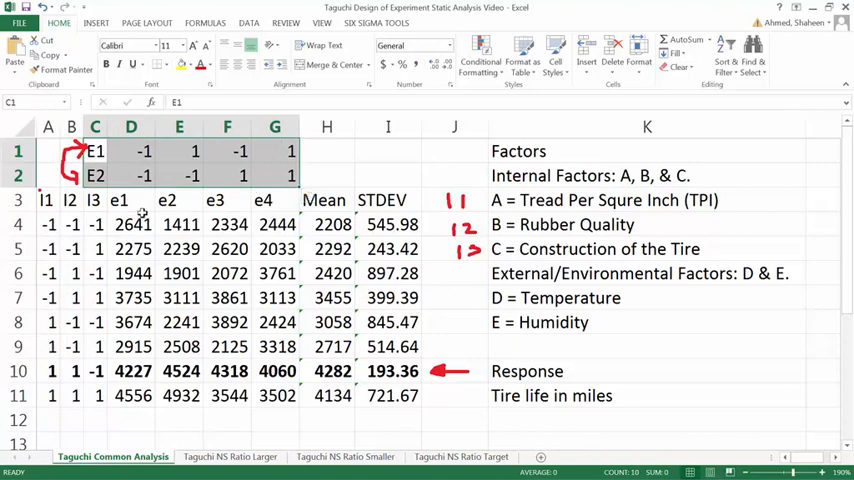
{"action": "left_click", "coordinate": [131, 200]}
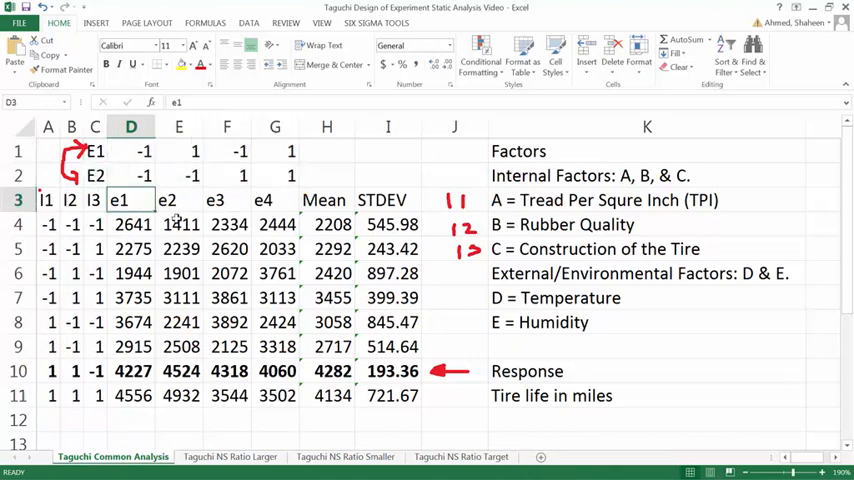
{"action": "left_click_drag", "start_coordinate": [118, 200], "coordinate": [290, 395]}
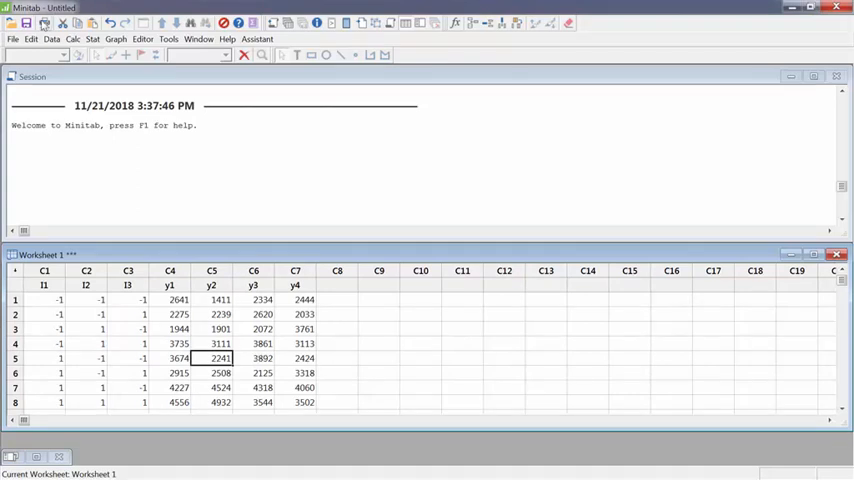
- Launch Stat > DOE > Taguchi > Analyze Taguchi Design on the tire-life worksheet
{"action": "left_click", "coordinate": [92, 39]}
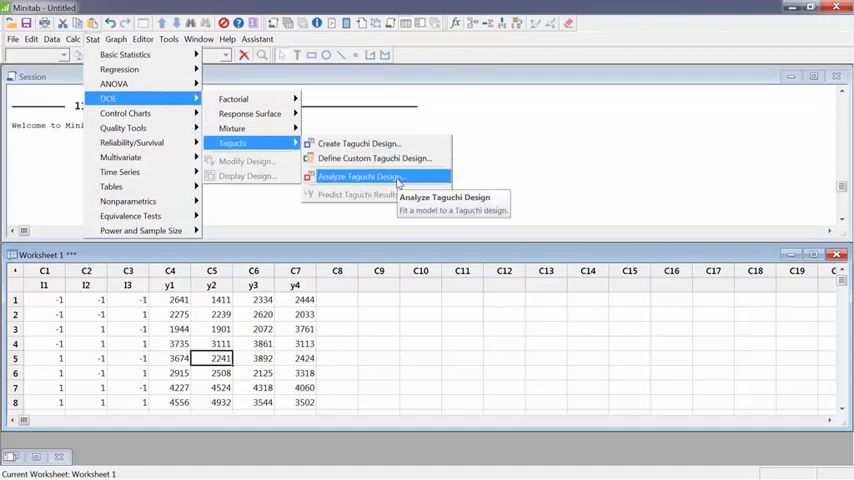
{"action": "left_click", "coordinate": [361, 176]}
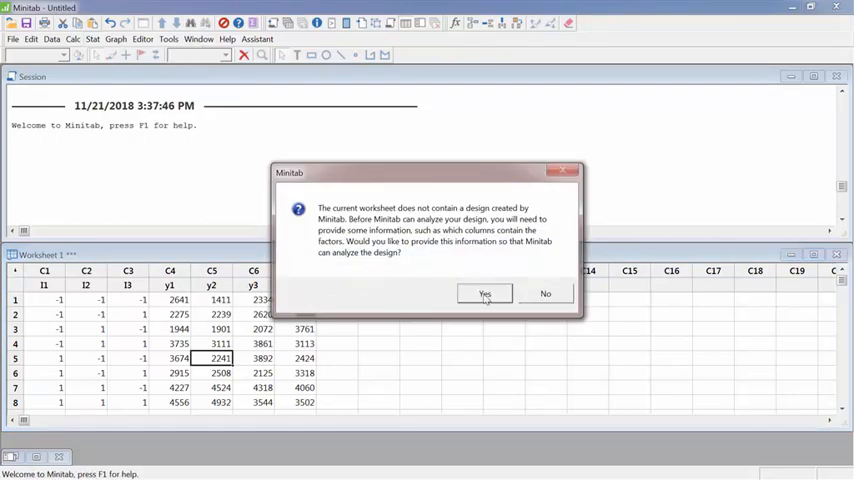
- Answer Yes to define a custom Taguchi design for the worksheet
{"action": "left_click", "coordinate": [485, 293]}
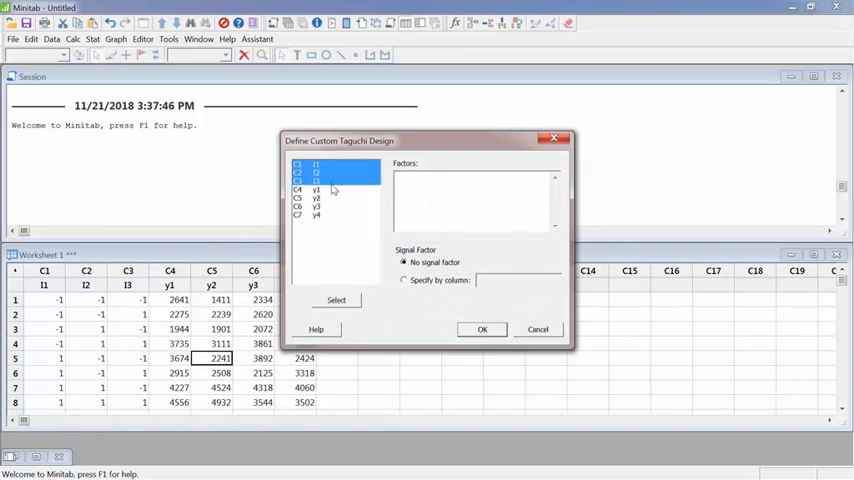
{"action": "mouse_move", "coordinate": [331, 167]}
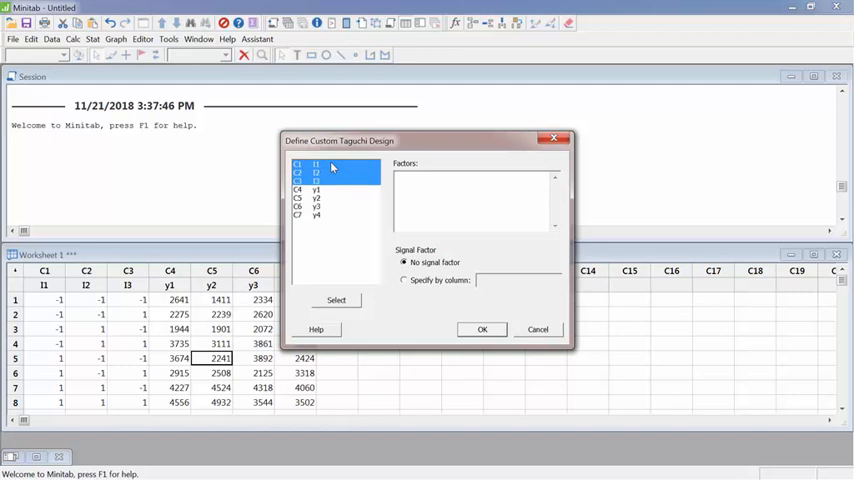
{"action": "mouse_move", "coordinate": [330, 170]}
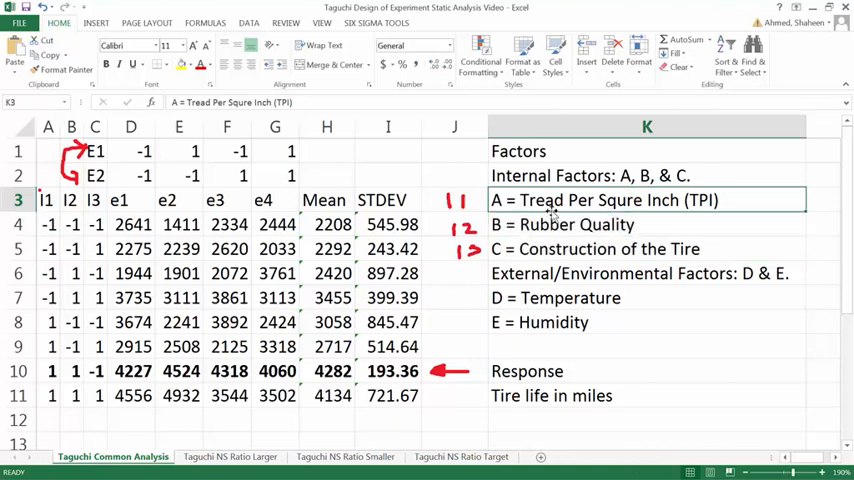
- Check the Rubber Quality and neighbouring internal factor descriptions in Excel column K
{"action": "left_click", "coordinate": [646, 224]}
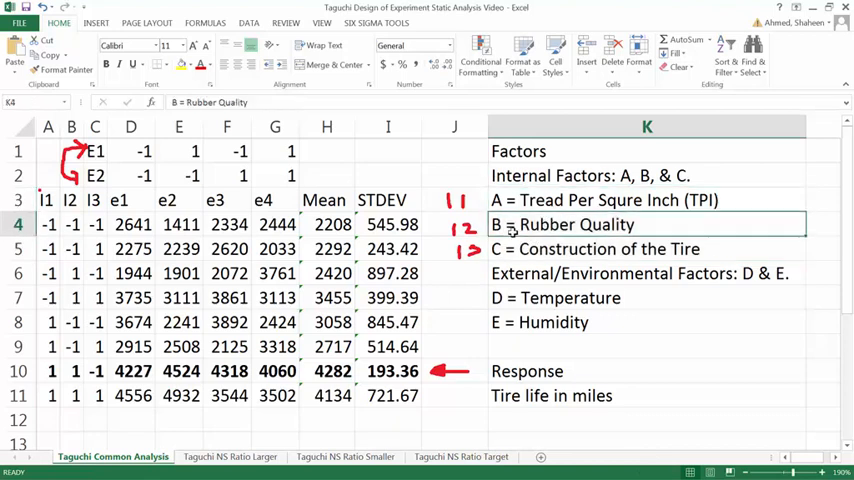
{"action": "left_click", "coordinate": [646, 249]}
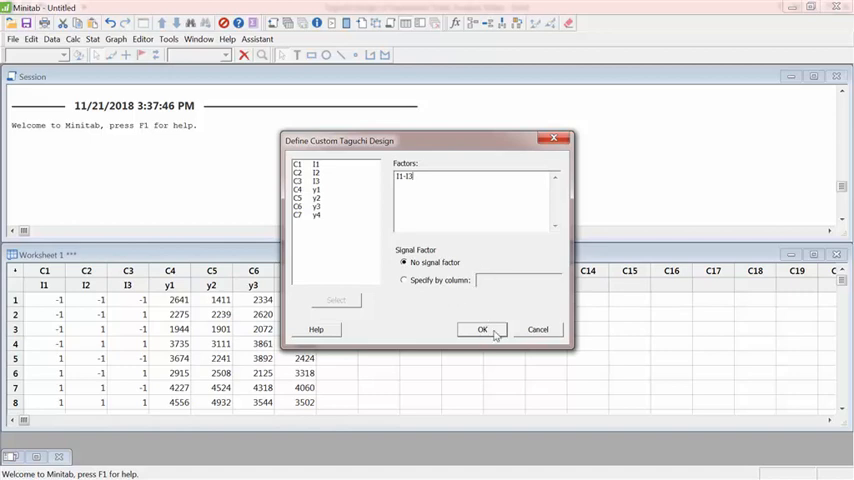
- Accept I1–I3 as design factors and select y1–y4 as the response columns
{"action": "left_click", "coordinate": [482, 329]}
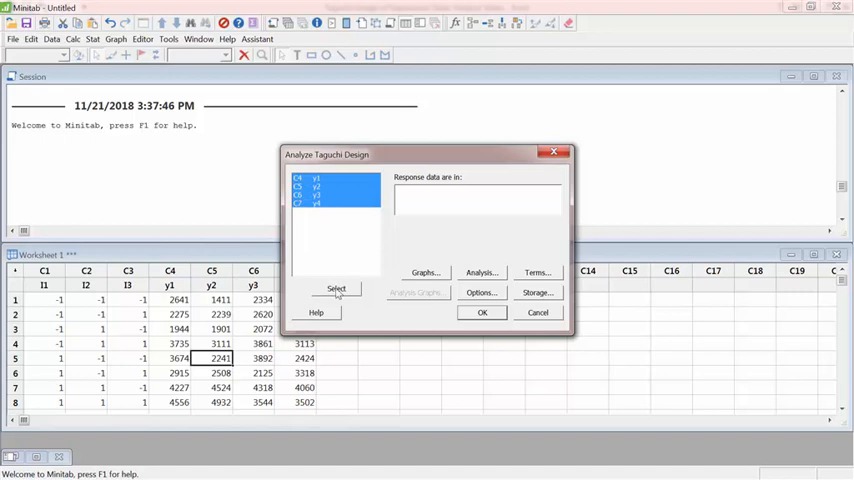
{"action": "left_click", "coordinate": [337, 289]}
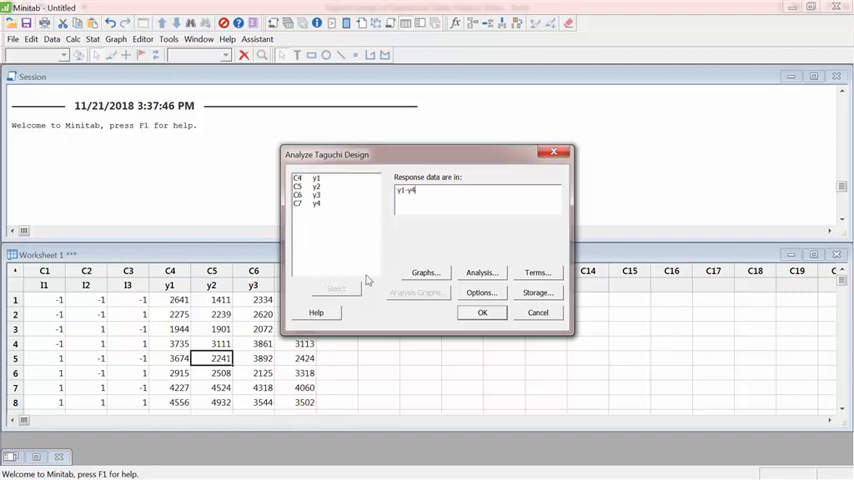
{"action": "mouse_move", "coordinate": [431, 278]}
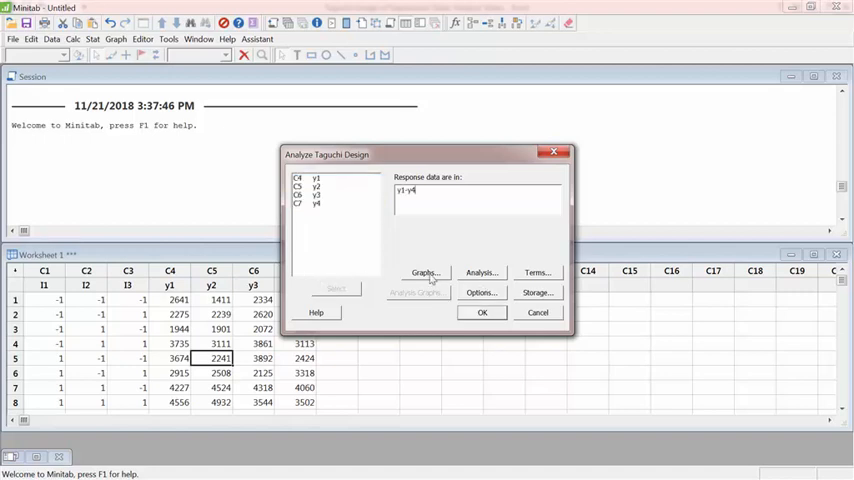
{"action": "mouse_move", "coordinate": [474, 282]}
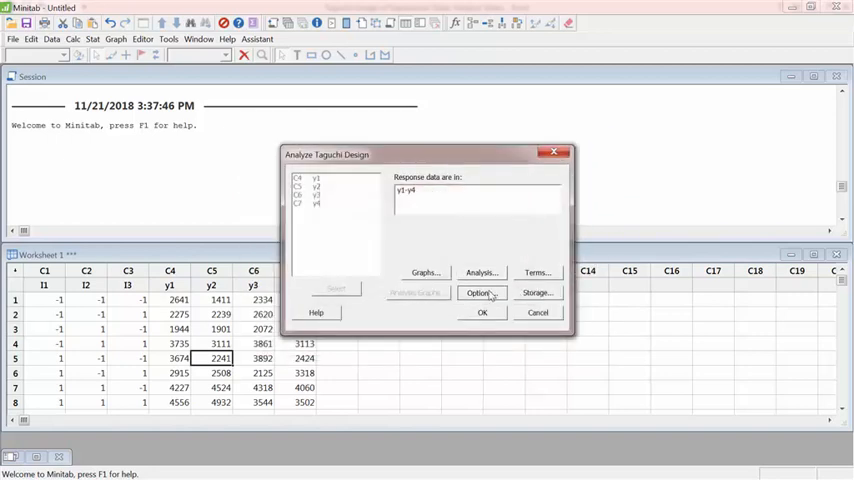
- Choose the Larger is better signal-to-noise ratio and run the Taguchi analysis
{"action": "left_click", "coordinate": [480, 292]}
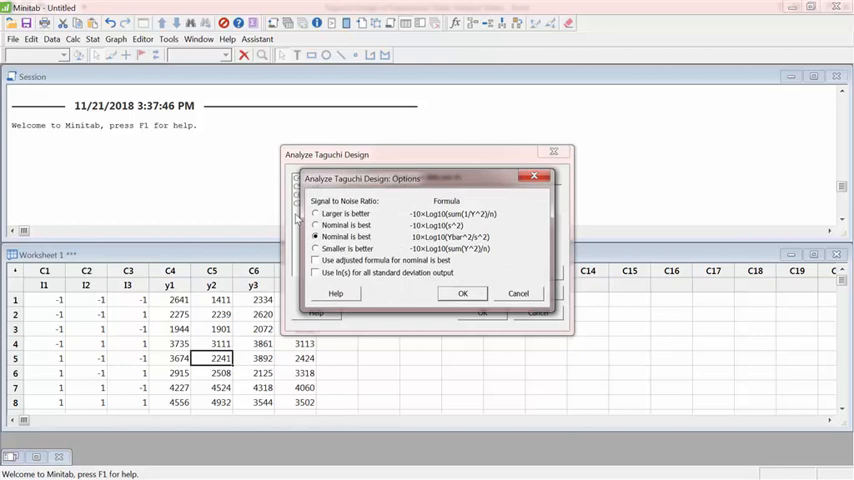
{"action": "left_click", "coordinate": [316, 214]}
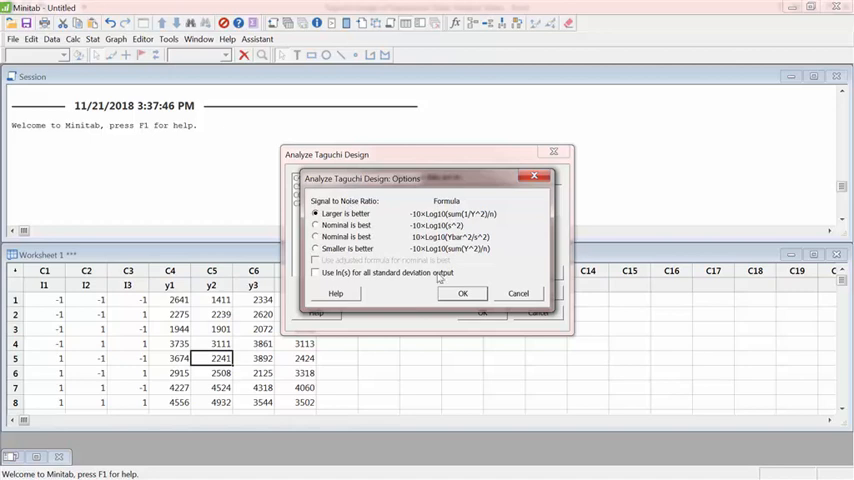
{"action": "left_click", "coordinate": [462, 293]}
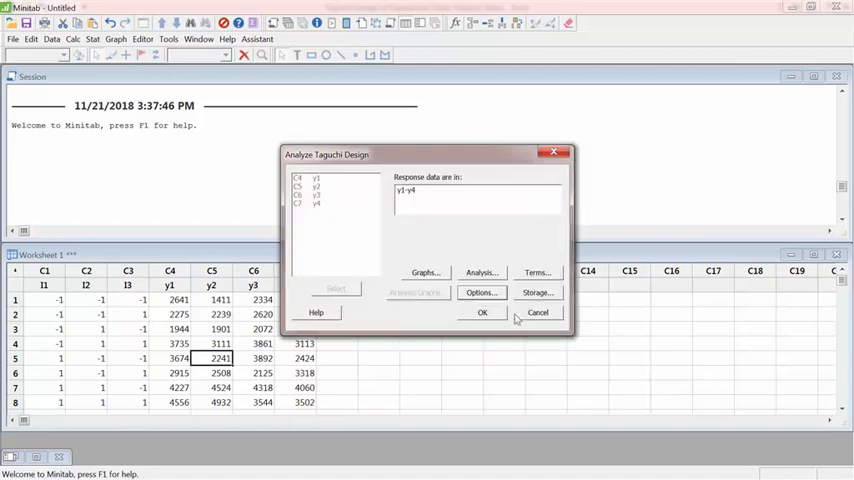
{"action": "left_click", "coordinate": [482, 312]}
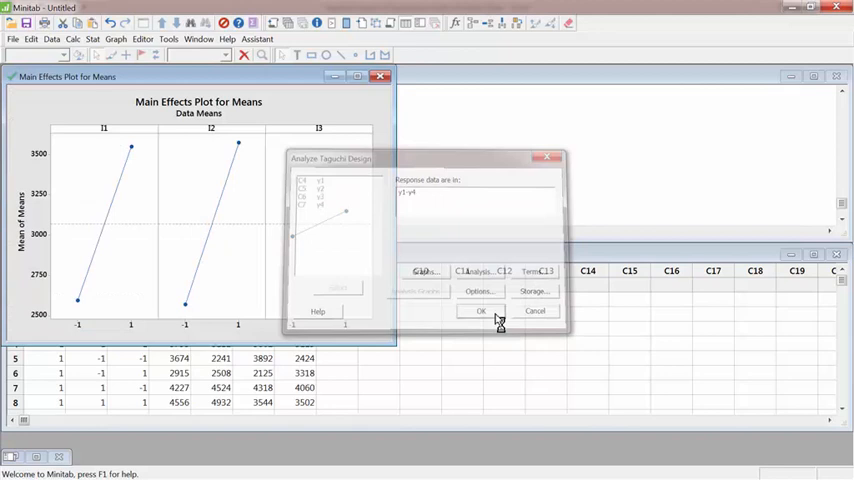
{"action": "left_click", "coordinate": [481, 311]}
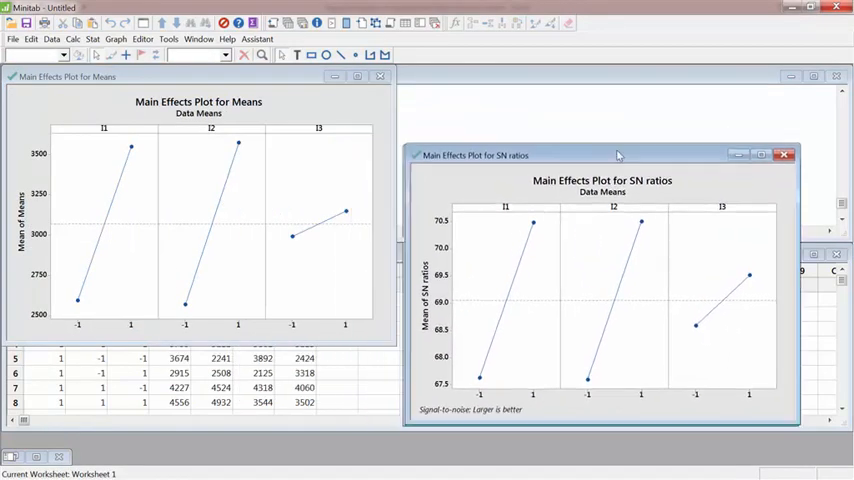
{"action": "left_click_drag", "start_coordinate": [617, 155], "coordinate": [625, 142]}
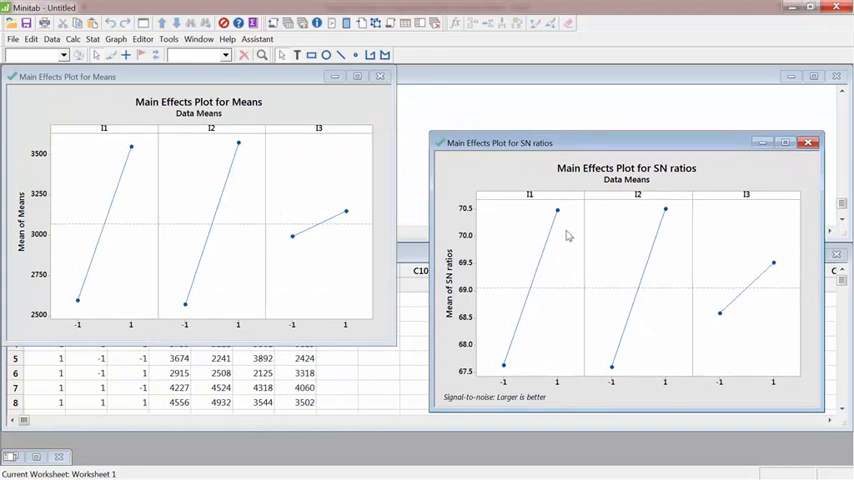
{"action": "mouse_move", "coordinate": [557, 211]}
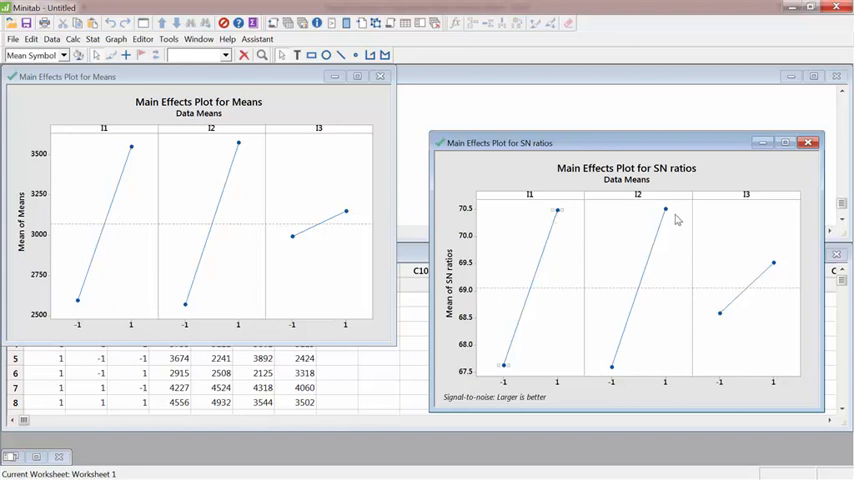
{"action": "mouse_move", "coordinate": [532, 197]}
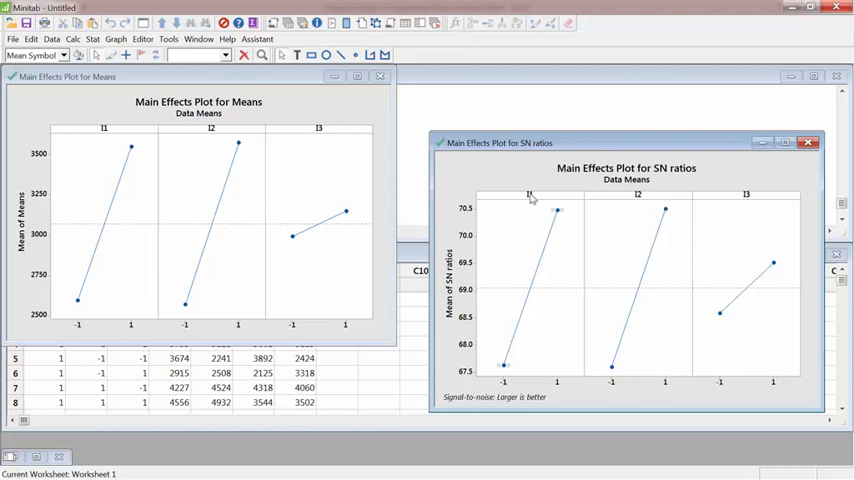
{"action": "mouse_move", "coordinate": [558, 278]}
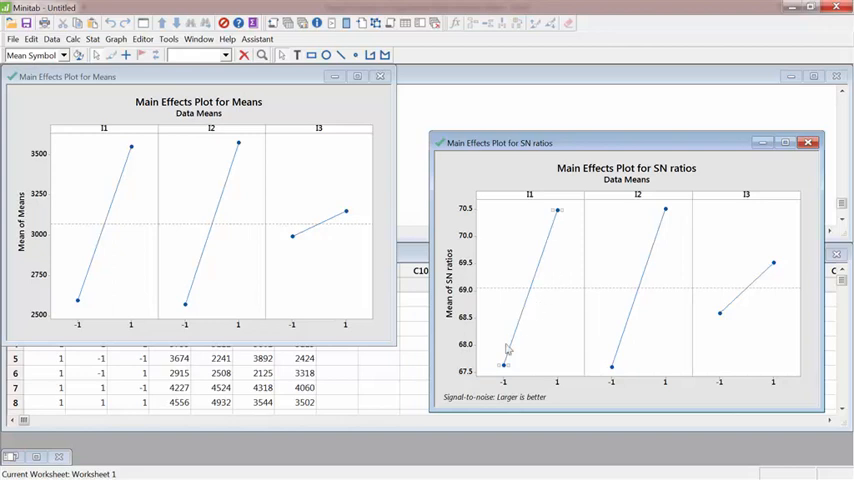
{"action": "mouse_move", "coordinate": [574, 220]}
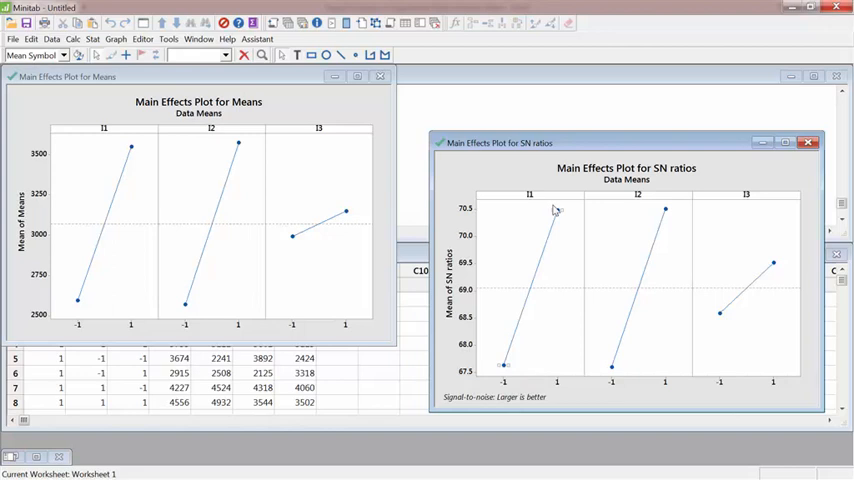
{"action": "mouse_move", "coordinate": [667, 213]}
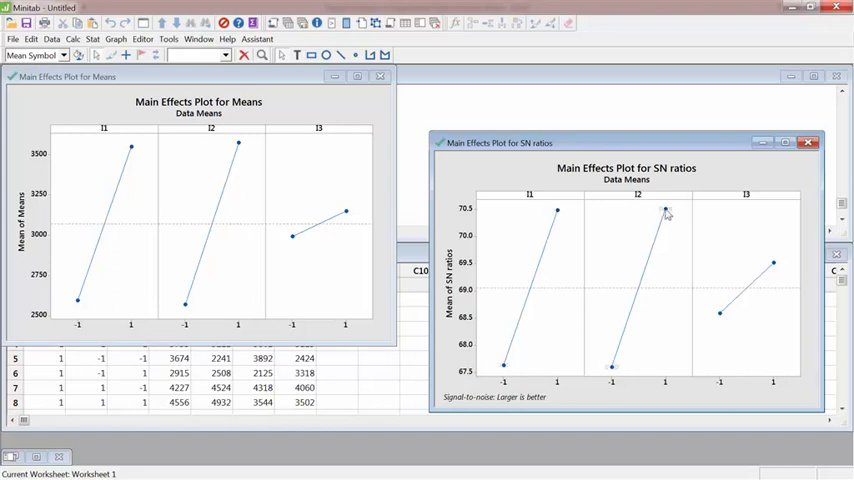
{"action": "mouse_move", "coordinate": [723, 247]}
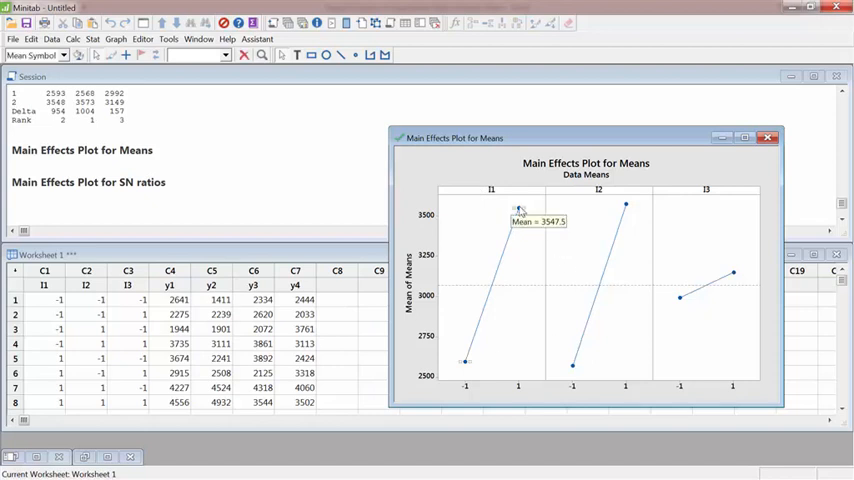
{"action": "mouse_move", "coordinate": [519, 168]}
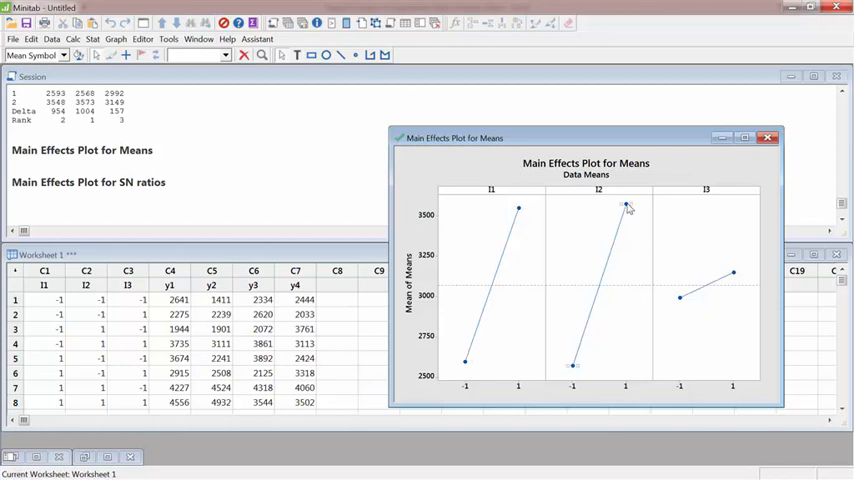
{"action": "mouse_move", "coordinate": [652, 266]}
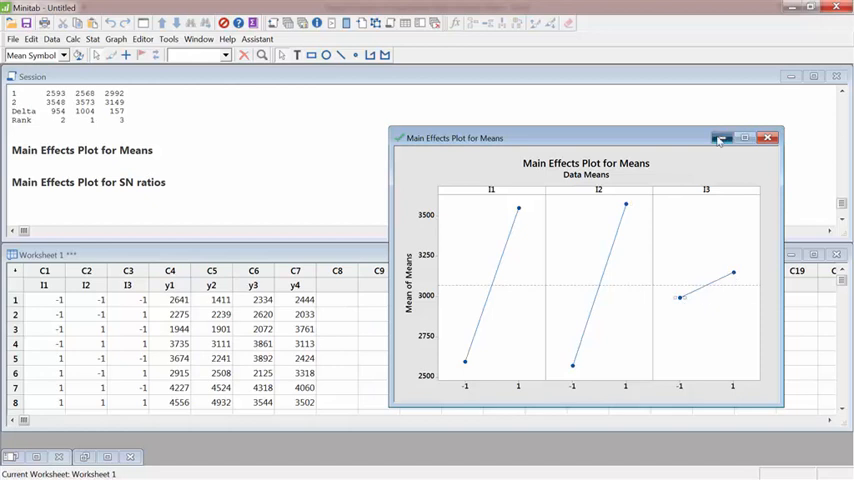
- Minimize the Main Effects Plot for Means to show the S/N response table
{"action": "left_click", "coordinate": [768, 138]}
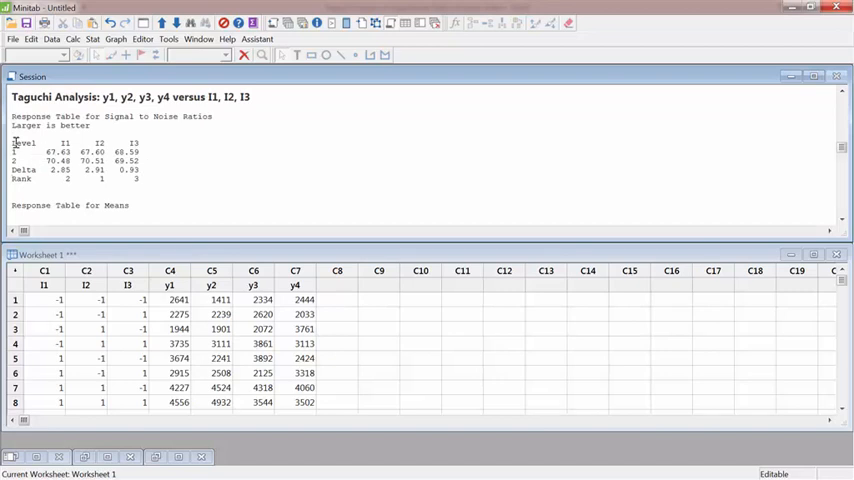
{"action": "left_click_drag", "start_coordinate": [13, 142], "coordinate": [140, 178]}
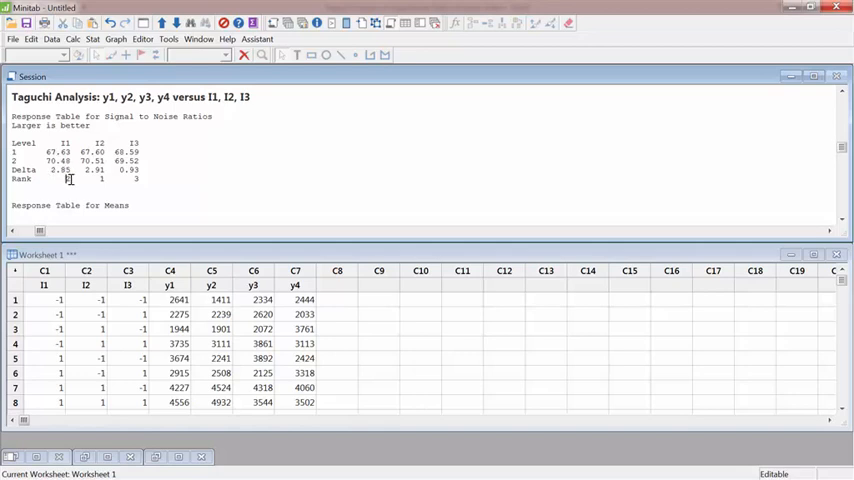
{"action": "mouse_move", "coordinate": [52, 160]}
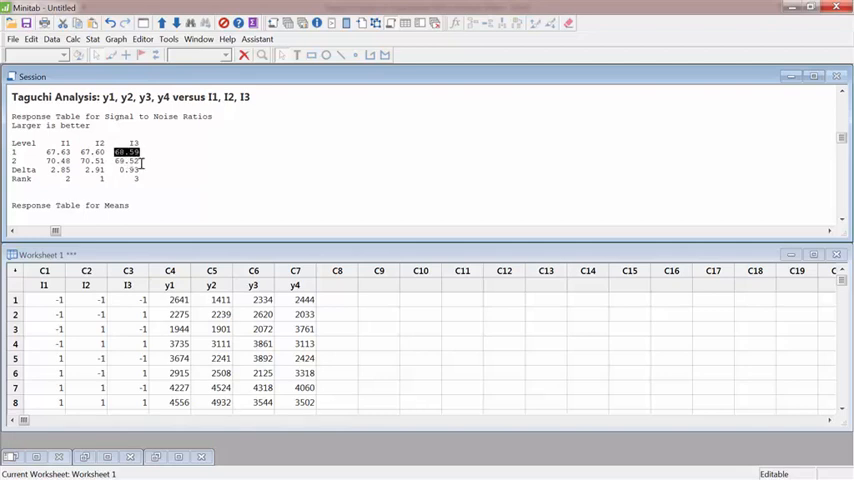
{"action": "scroll", "scroll_direction": "down", "scroll_amount": 3}
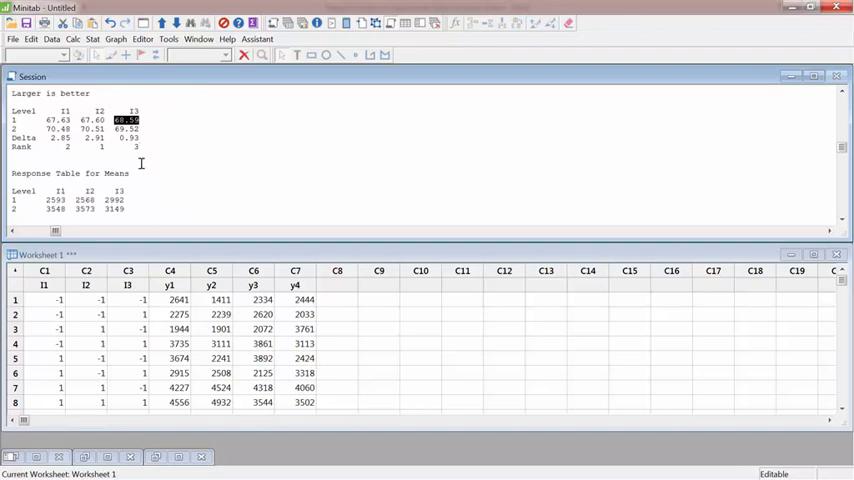
{"action": "scroll", "scroll_direction": "down", "scroll_amount": 3}
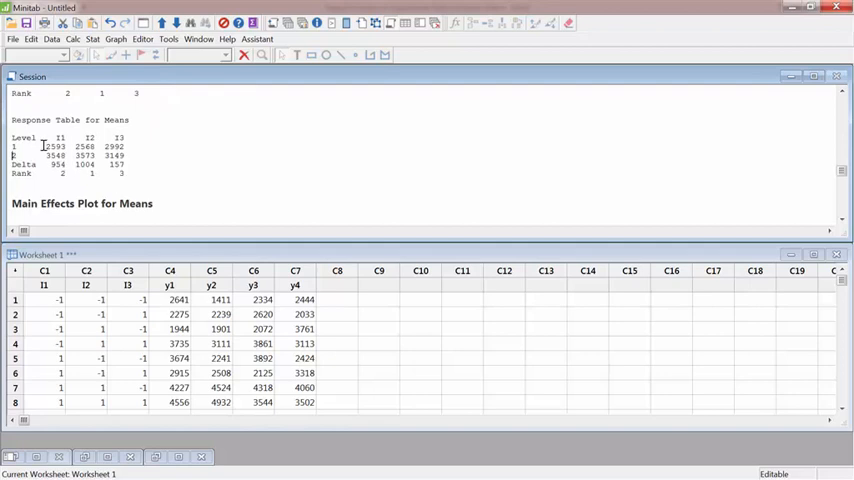
{"action": "double_click", "coordinate": [55, 146]}
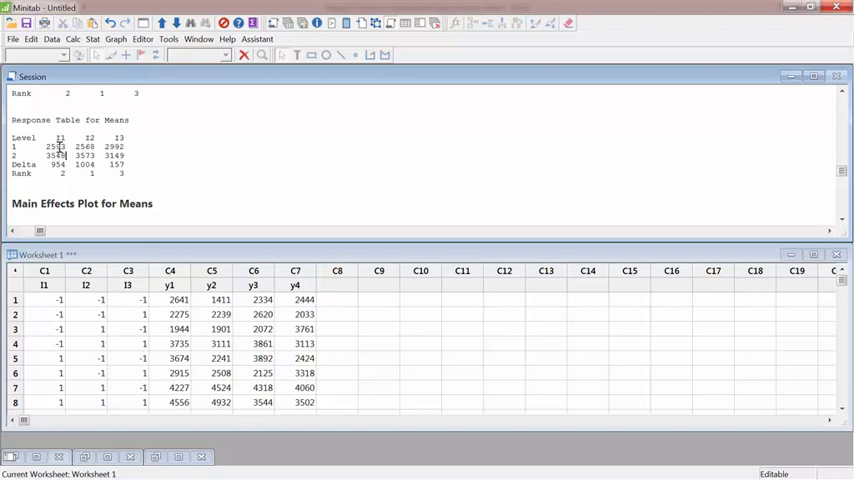
{"action": "double_click", "coordinate": [50, 146]}
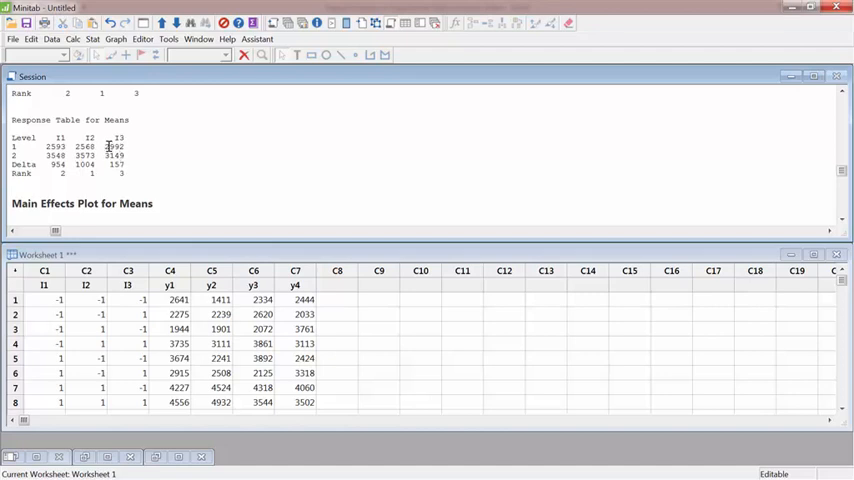
{"action": "double_click", "coordinate": [111, 146]}
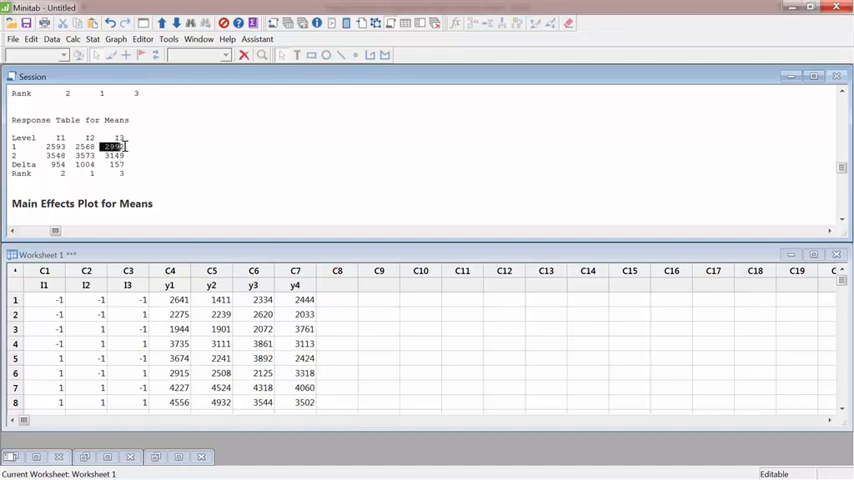
{"action": "left_click", "coordinate": [116, 156]}
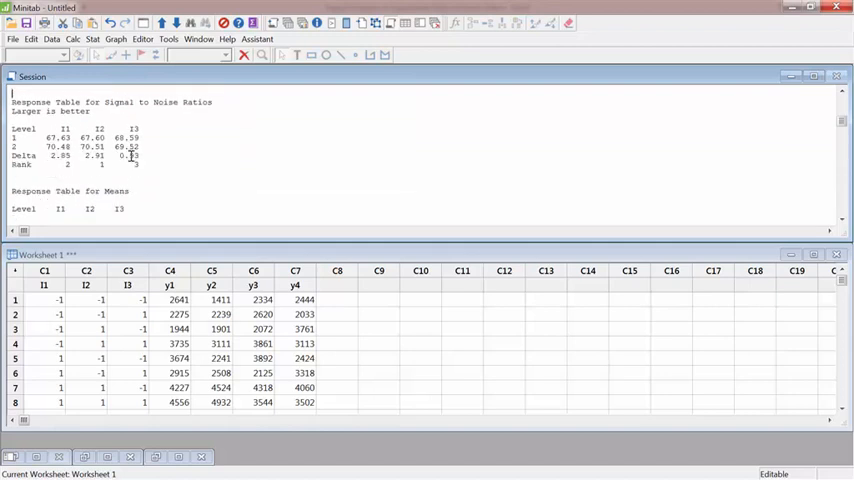
{"action": "scroll", "scroll_direction": "down", "scroll_amount": 3}
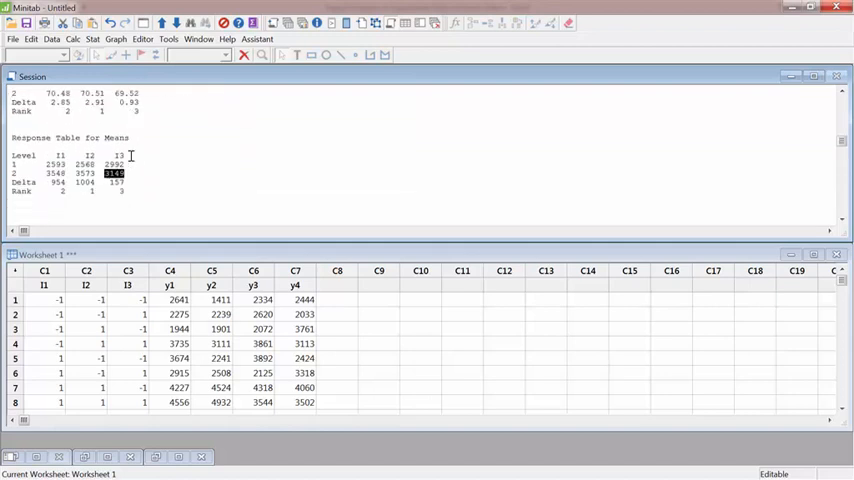